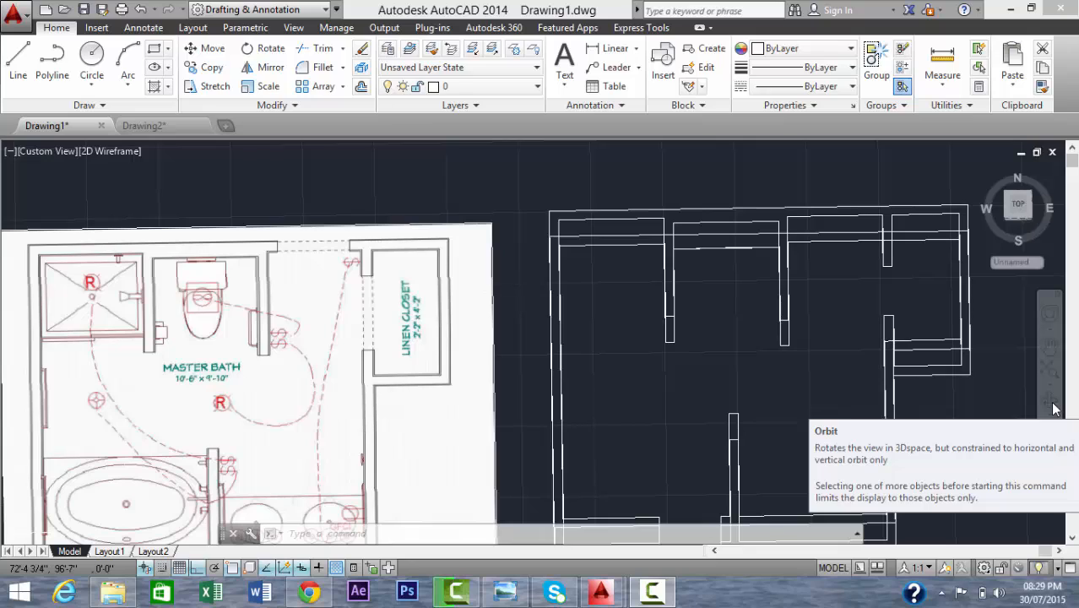
mouse_move(960, 411)
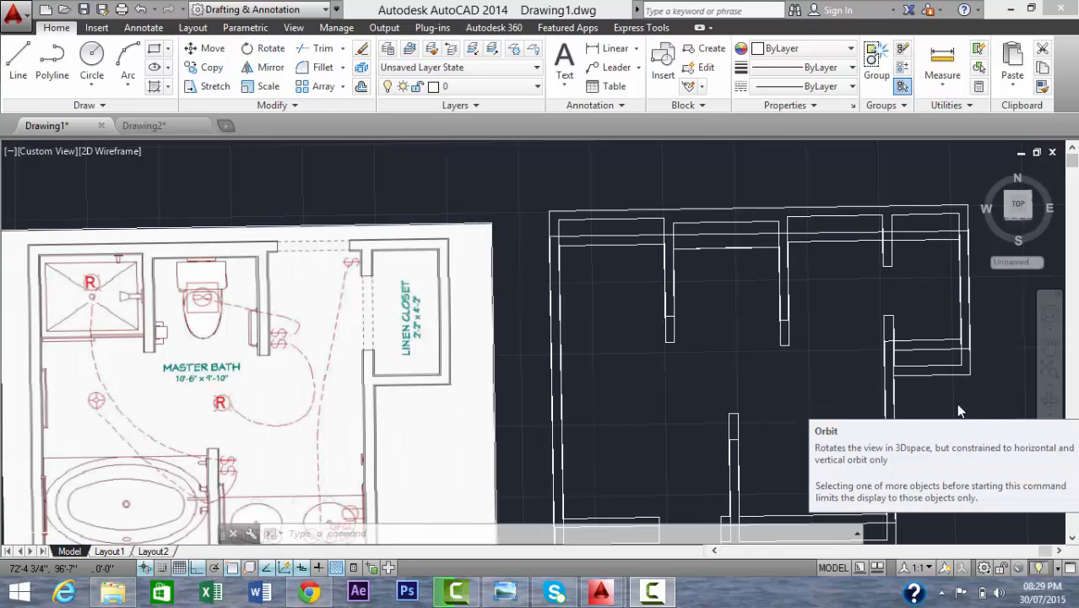
mouse_move(108, 154)
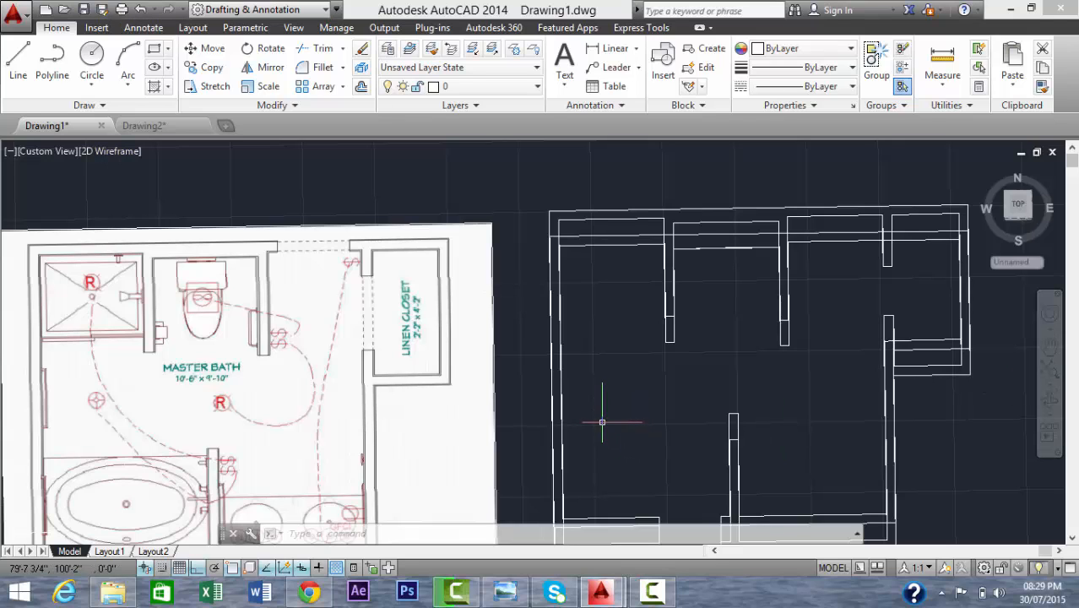
Orbit the bathroom wall model to inspect it in 3D, then return toward plan view
left_click(602, 422)
type("3DORBIT")
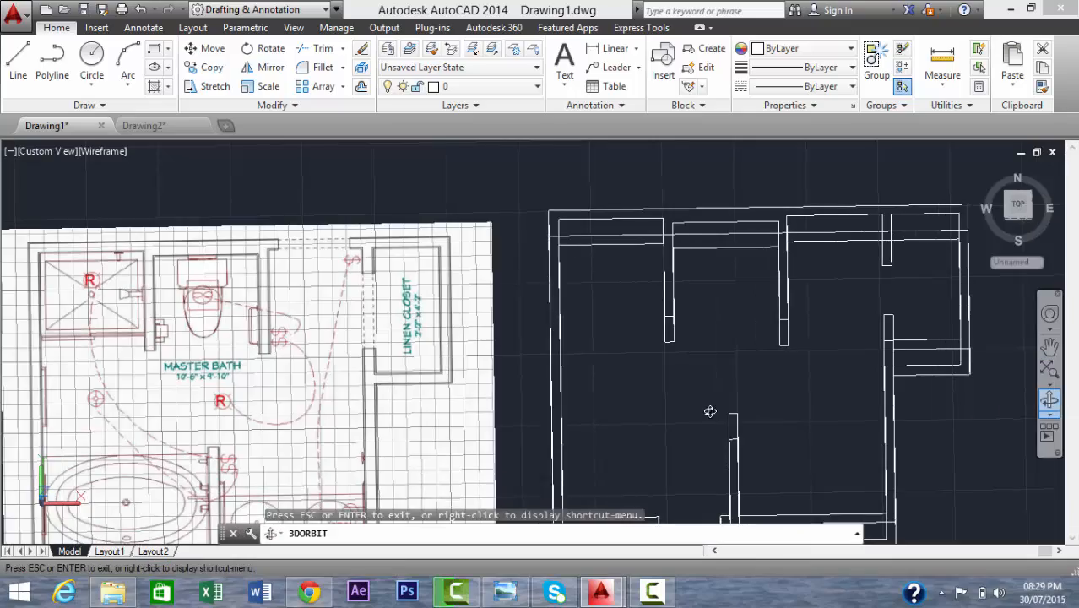
left_click_drag(710, 412, 718, 354)
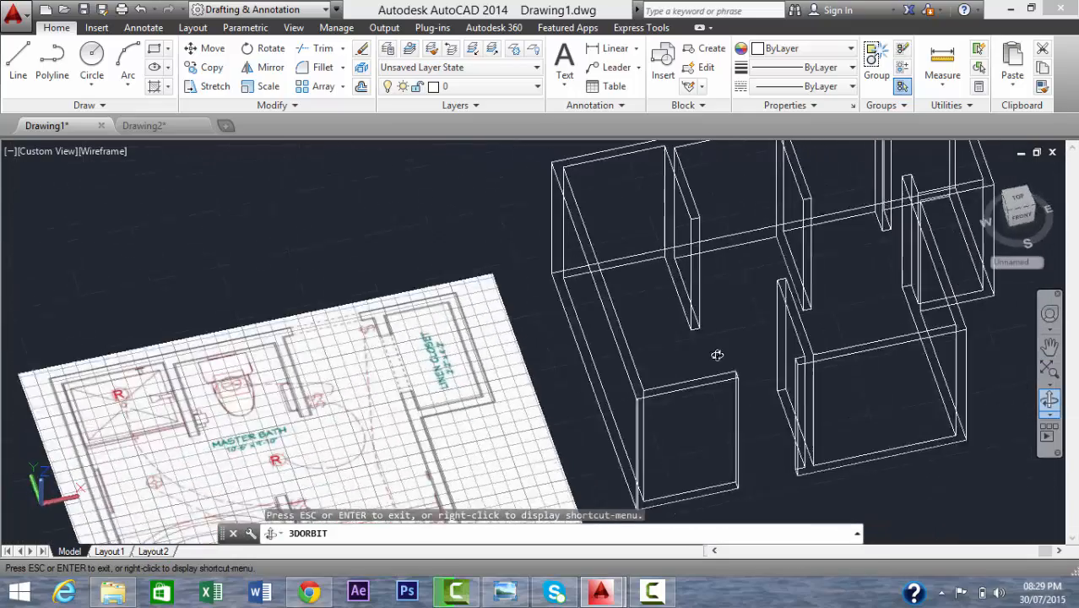
left_click_drag(717, 354, 701, 374)
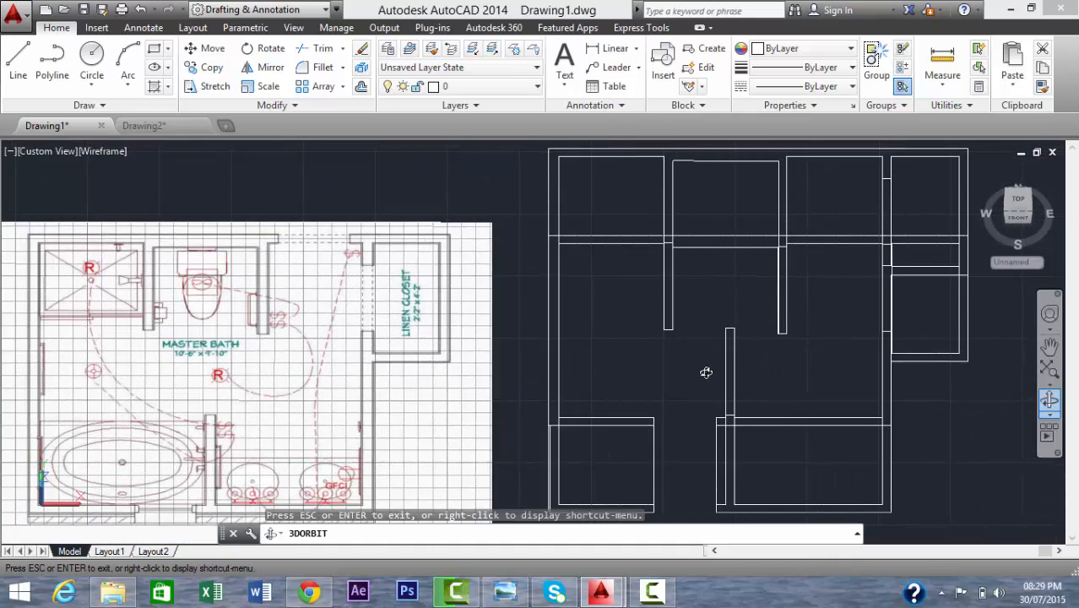
left_click_drag(706, 372, 710, 377)
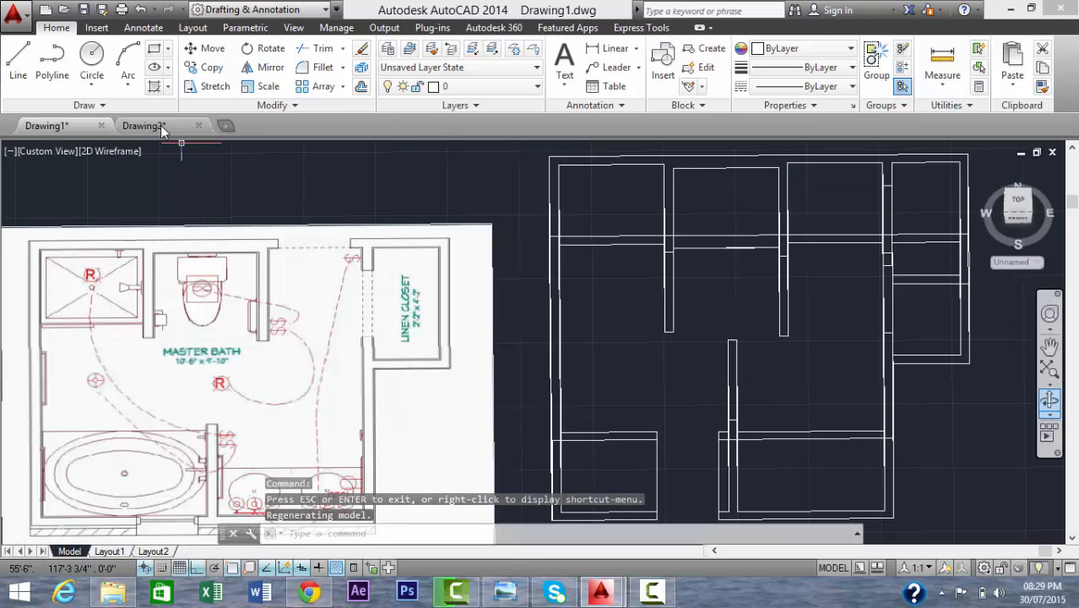
Switch between the drawing tabs, ending on Drawing2 with the toilet model
left_click(144, 125)
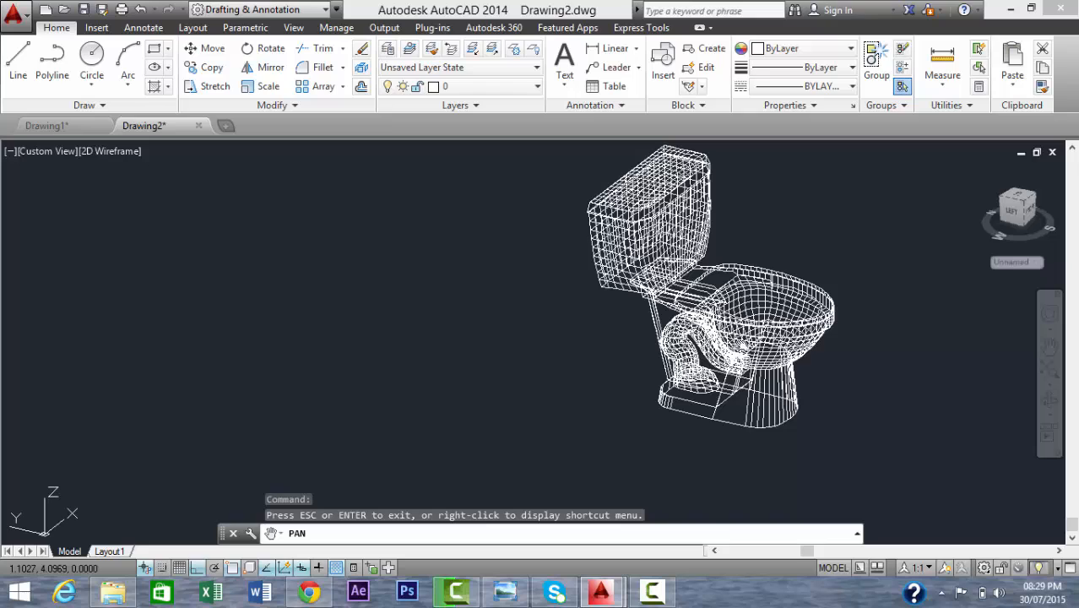
left_click(46, 125)
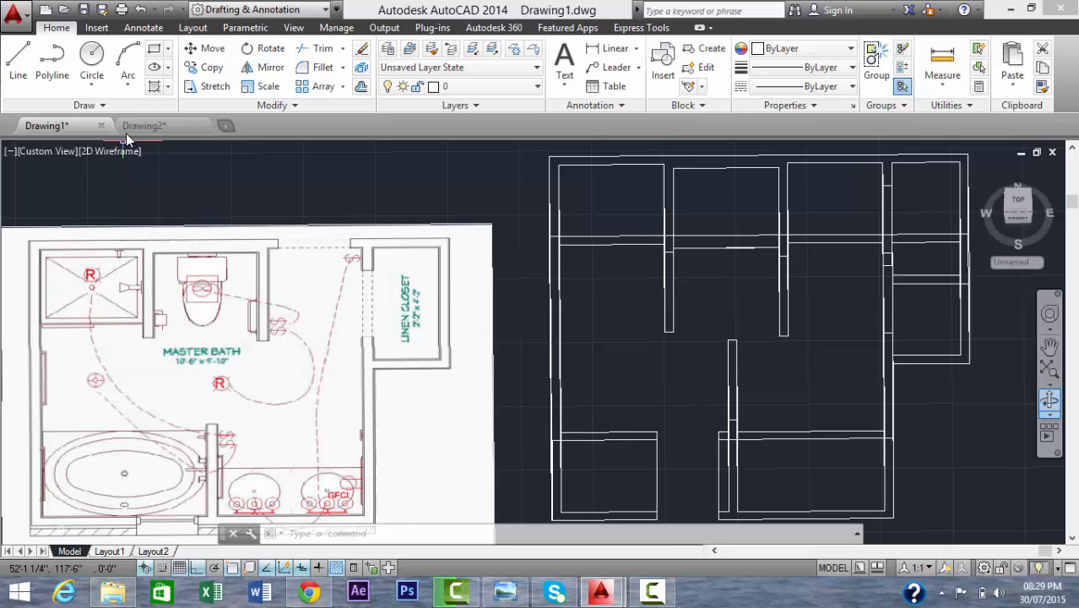
left_click(143, 125)
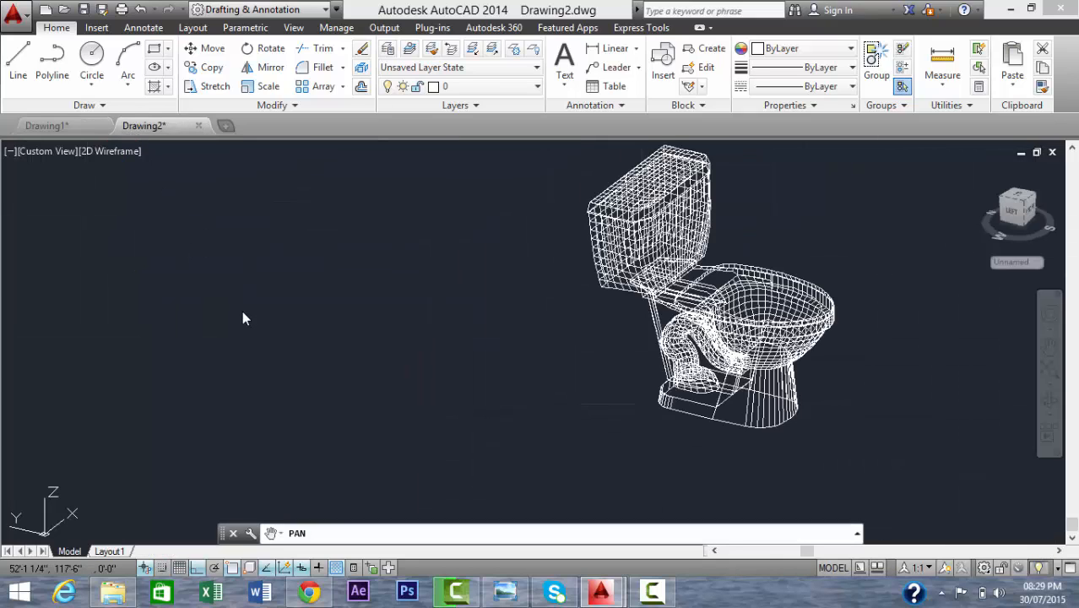
mouse_move(243, 317)
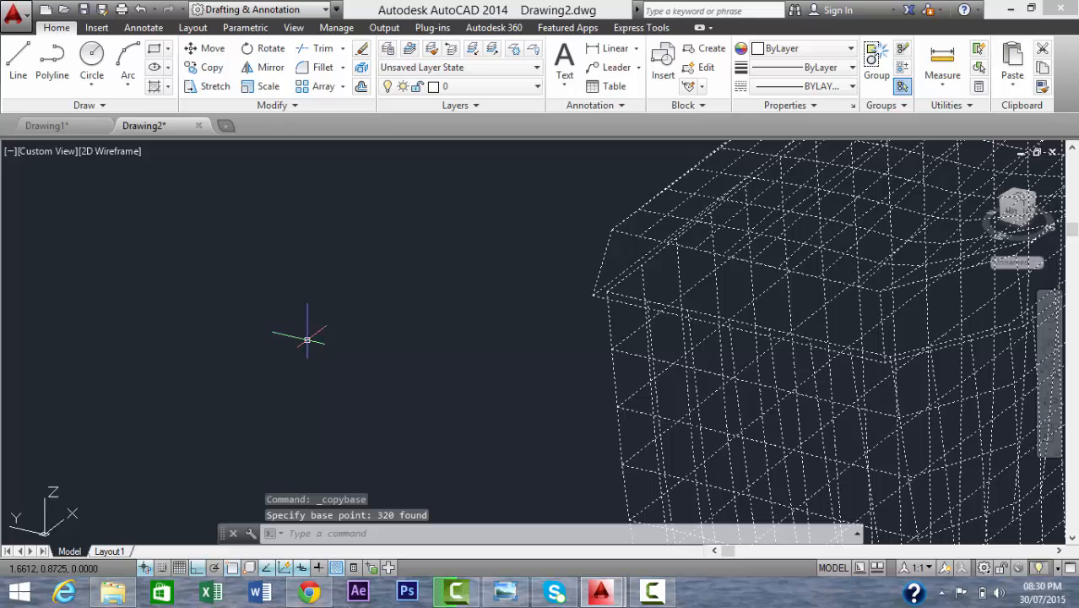
mouse_move(48, 125)
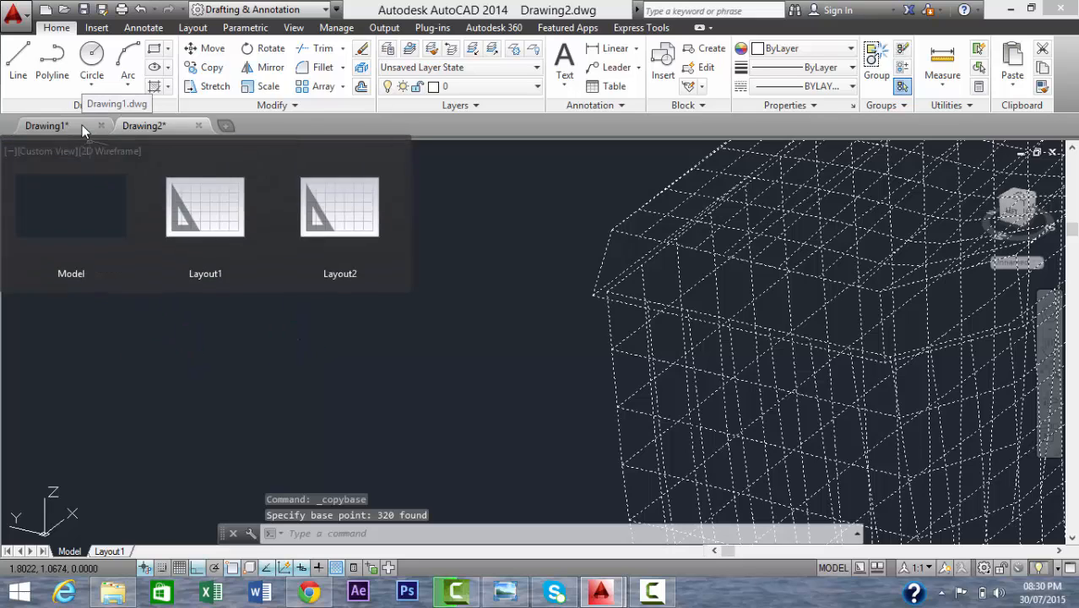
Switch to the Drawing1 bathroom walls drawing
left_click(47, 125)
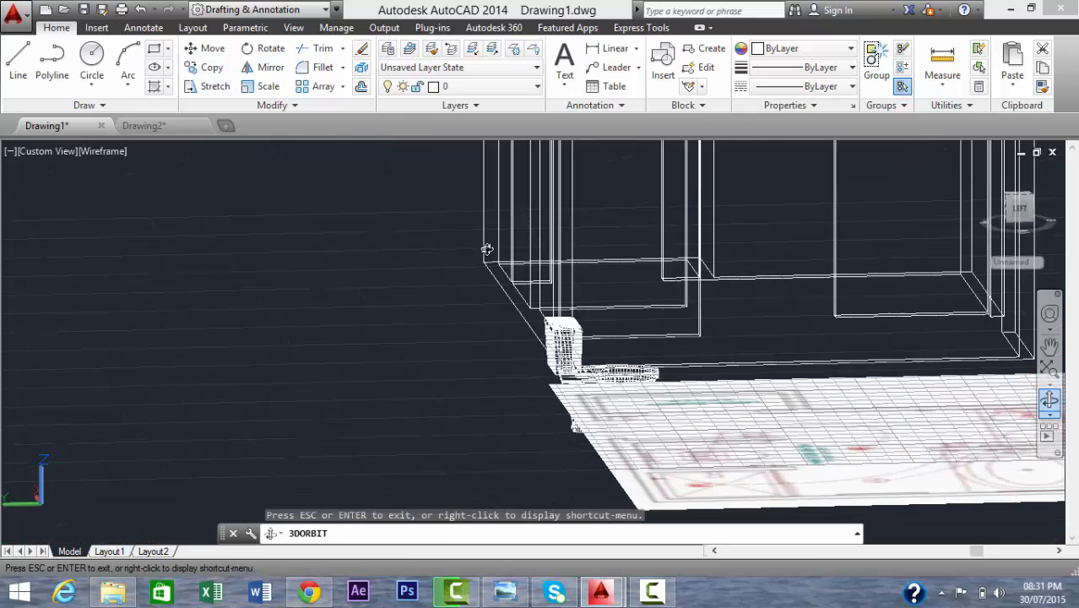
Use MOVE to shift the pasted toilet from its base point to the walls' floor level
left_click_drag(487, 249, 536, 283)
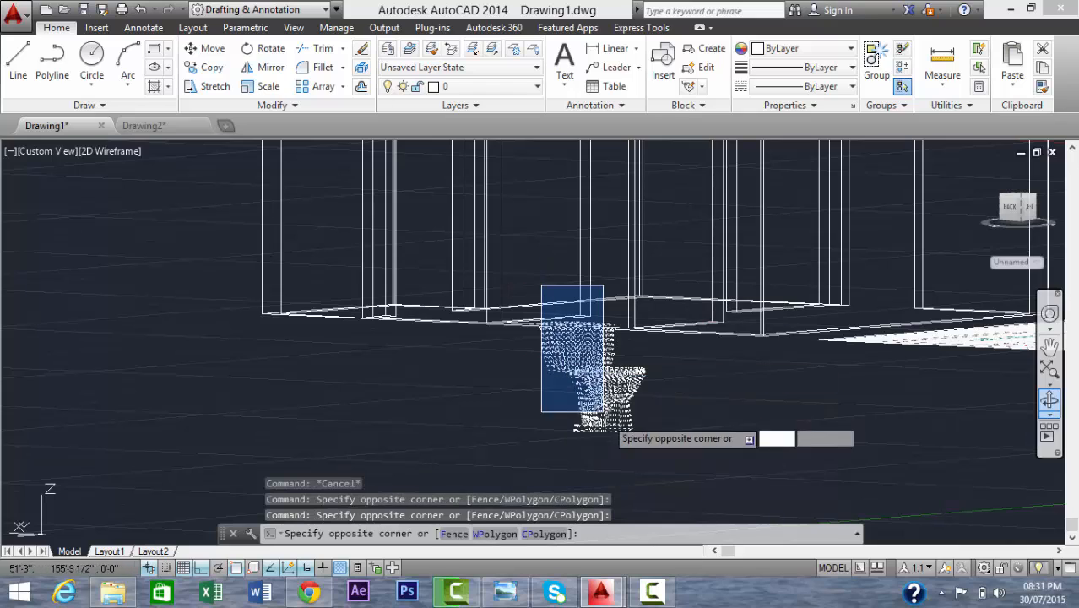
type("Mo")
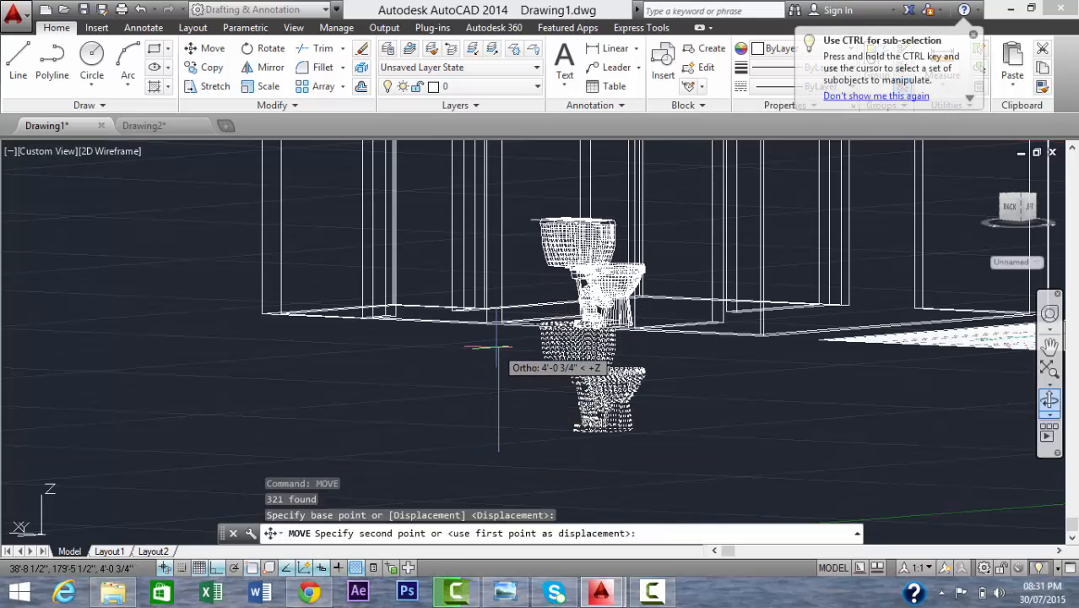
left_click(497, 351)
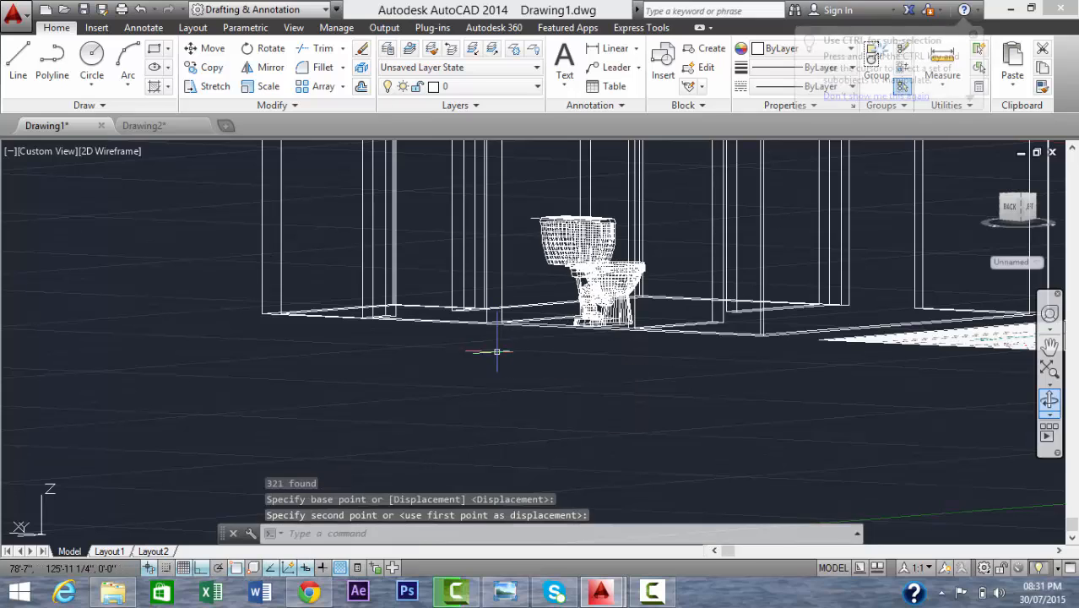
left_click(110, 151)
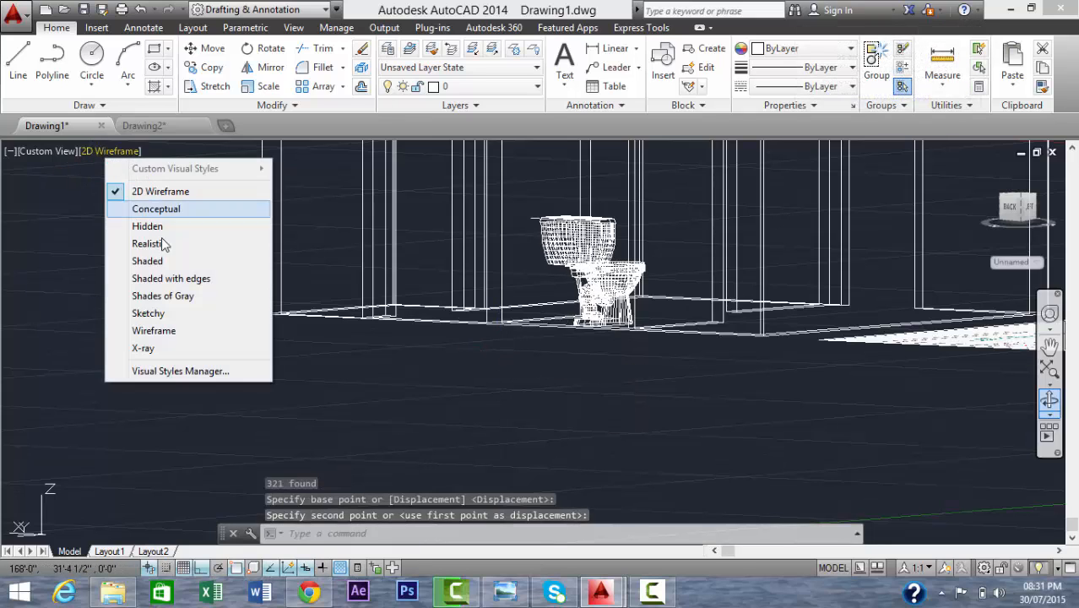
Apply the Realistic visual style and orbit to view the toilet inside the walls
left_click(148, 243)
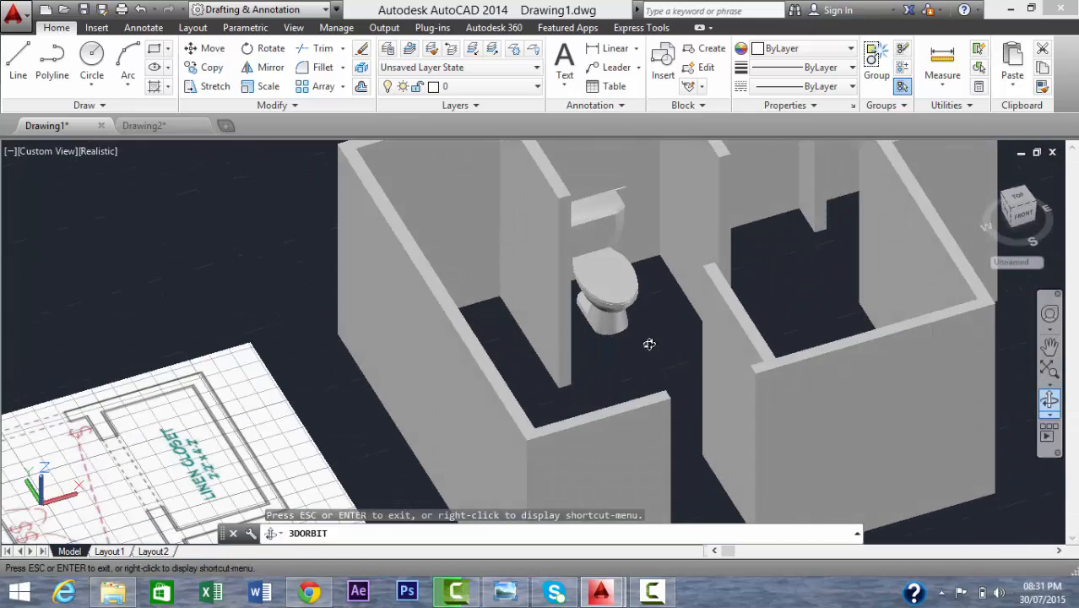
left_click_drag(649, 344, 653, 330)
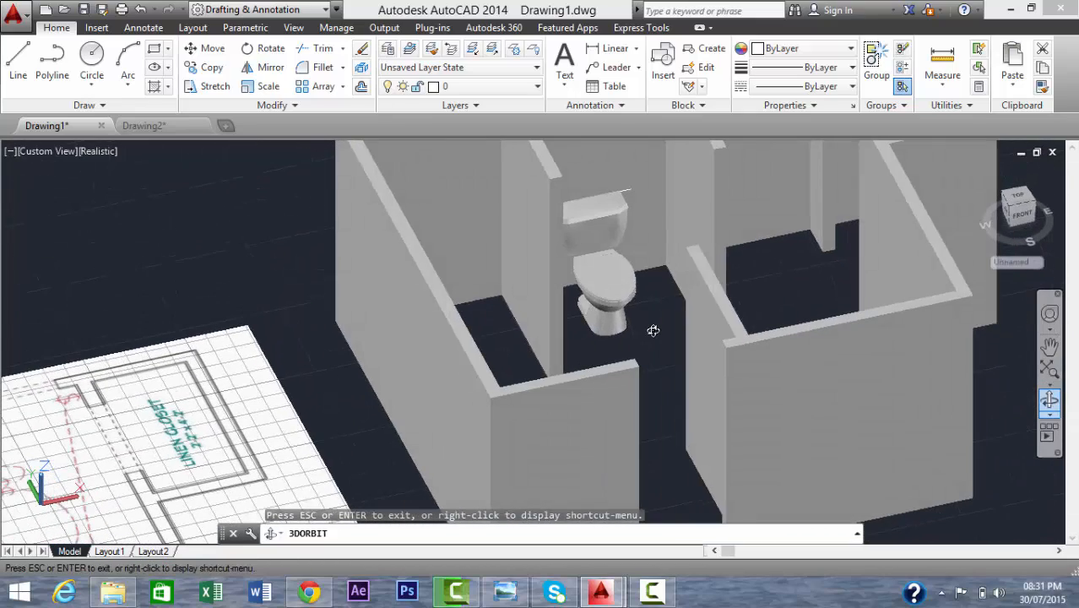